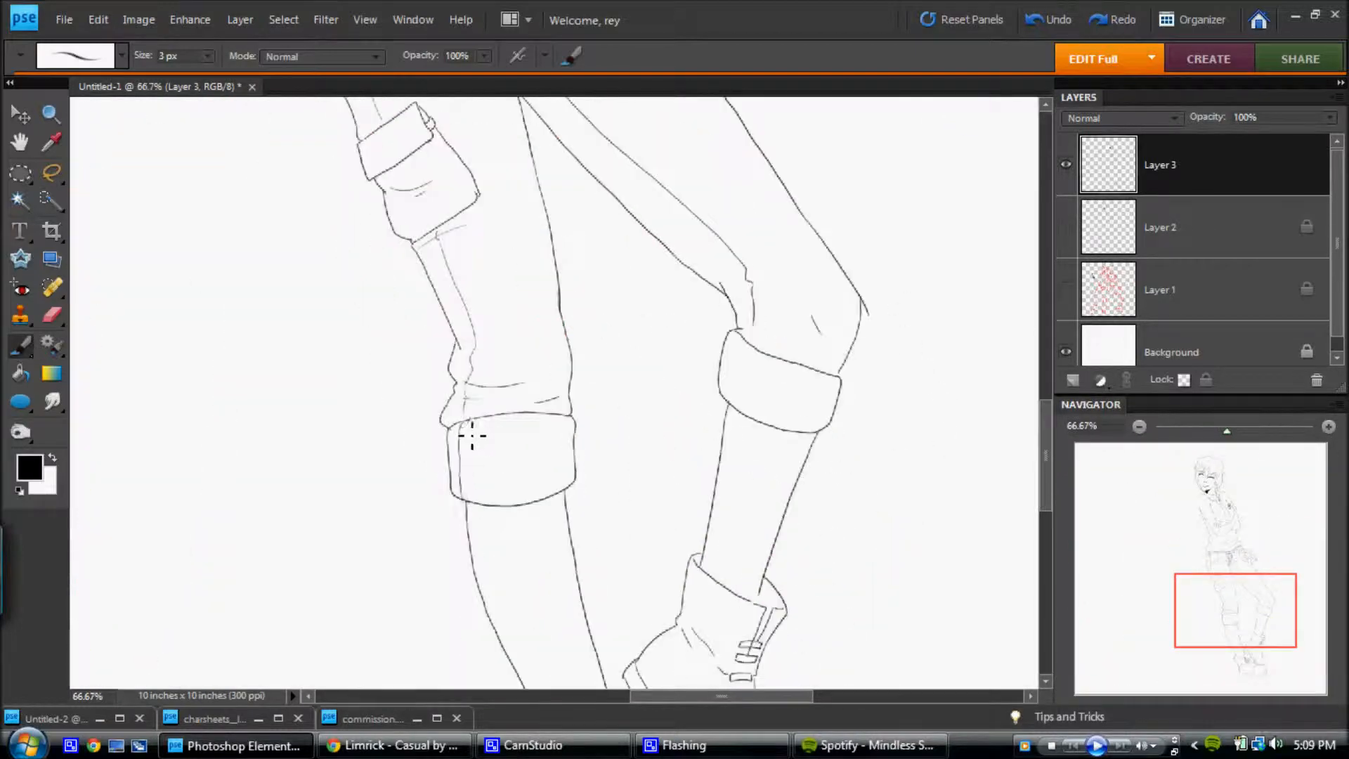
Trace the legs, rolled cuffs and boots in 3 px black brush on a new layer.
left_click(370, 718)
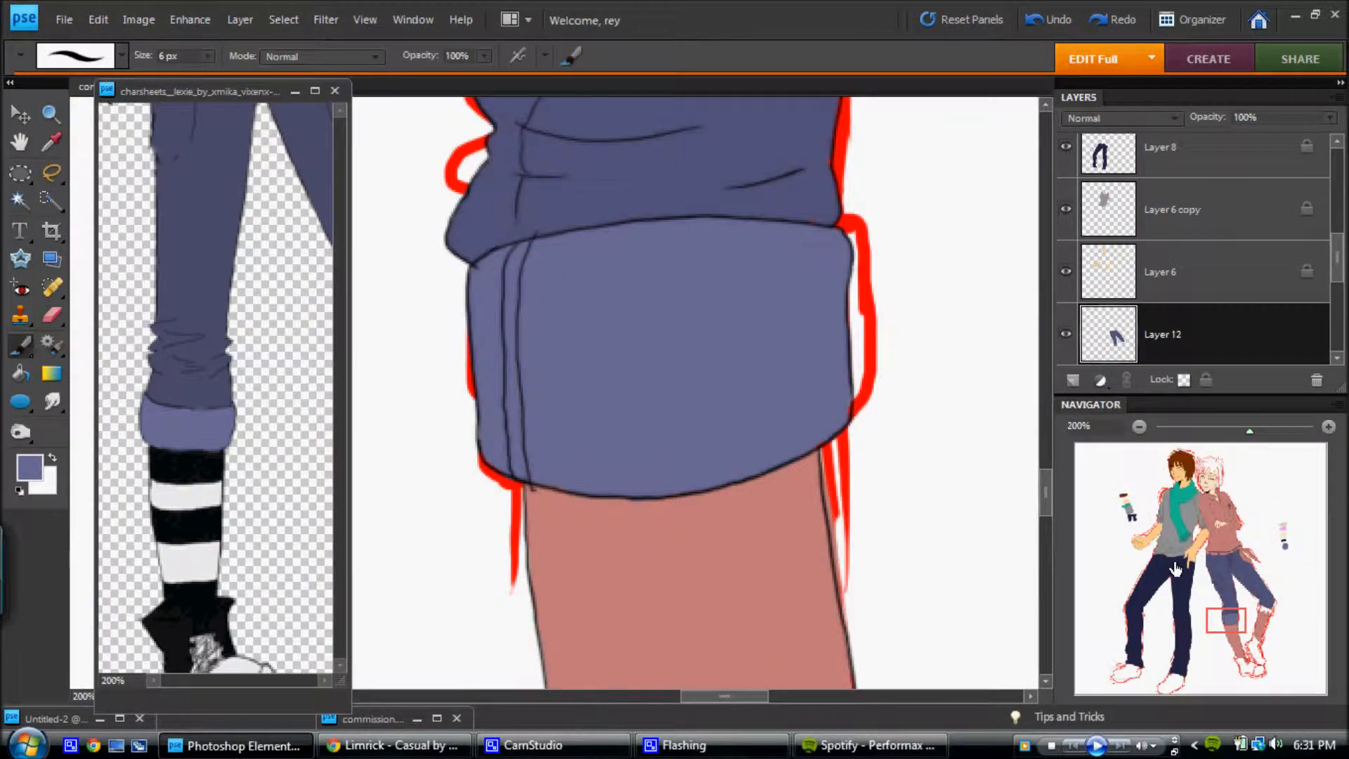
Add a tan fill background and paint the pink hair and dark-red shoes on new layers.
left_click(868, 744)
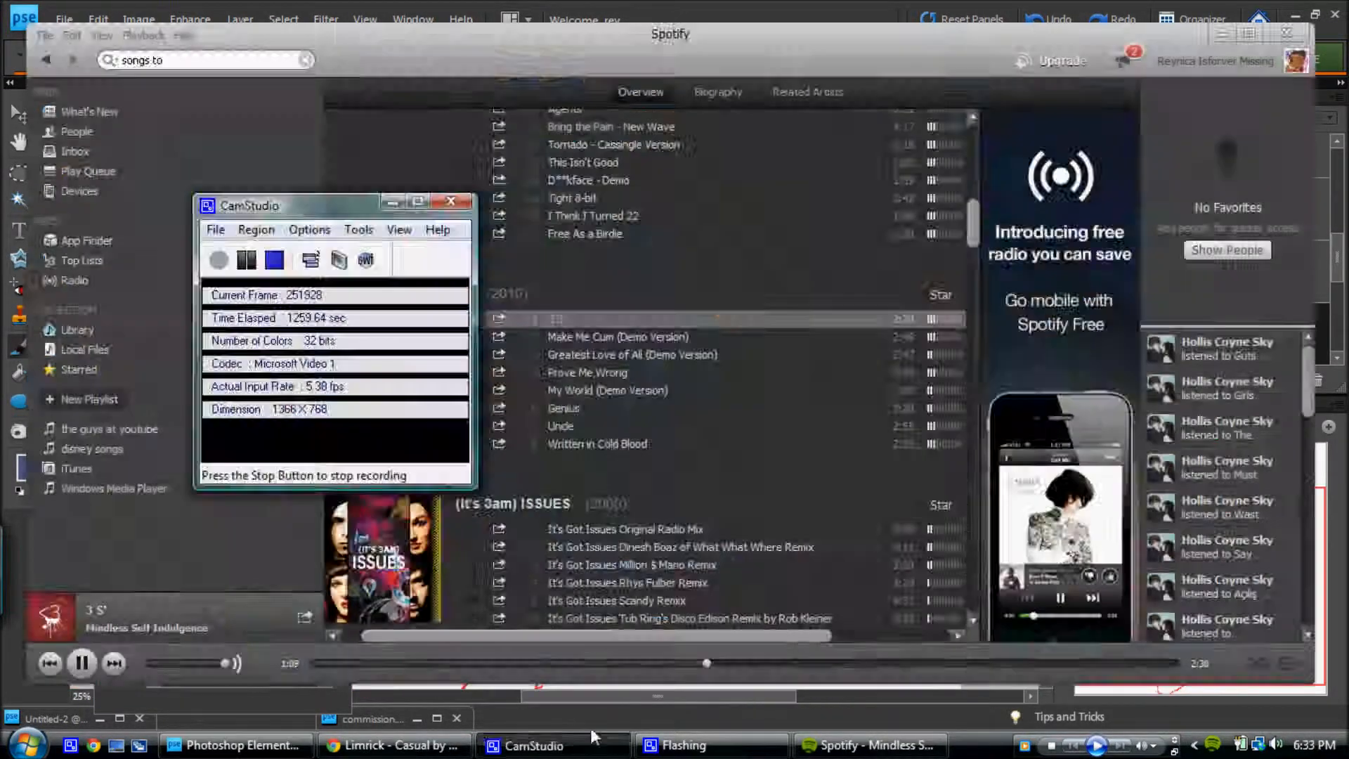
left_click(234, 745)
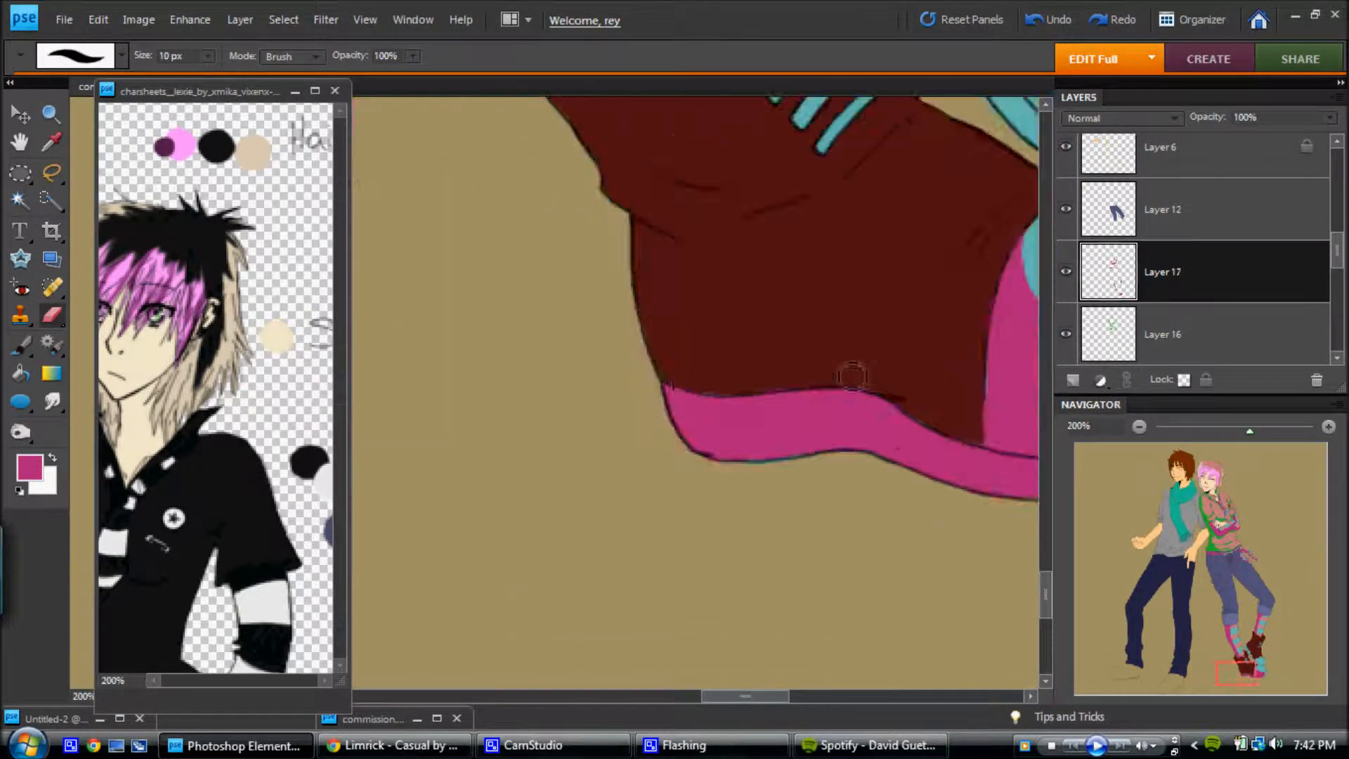
Shade the faces and repaint the second shirt black with grey-and-white striped scarf and sleeves.
left_click(1139, 425)
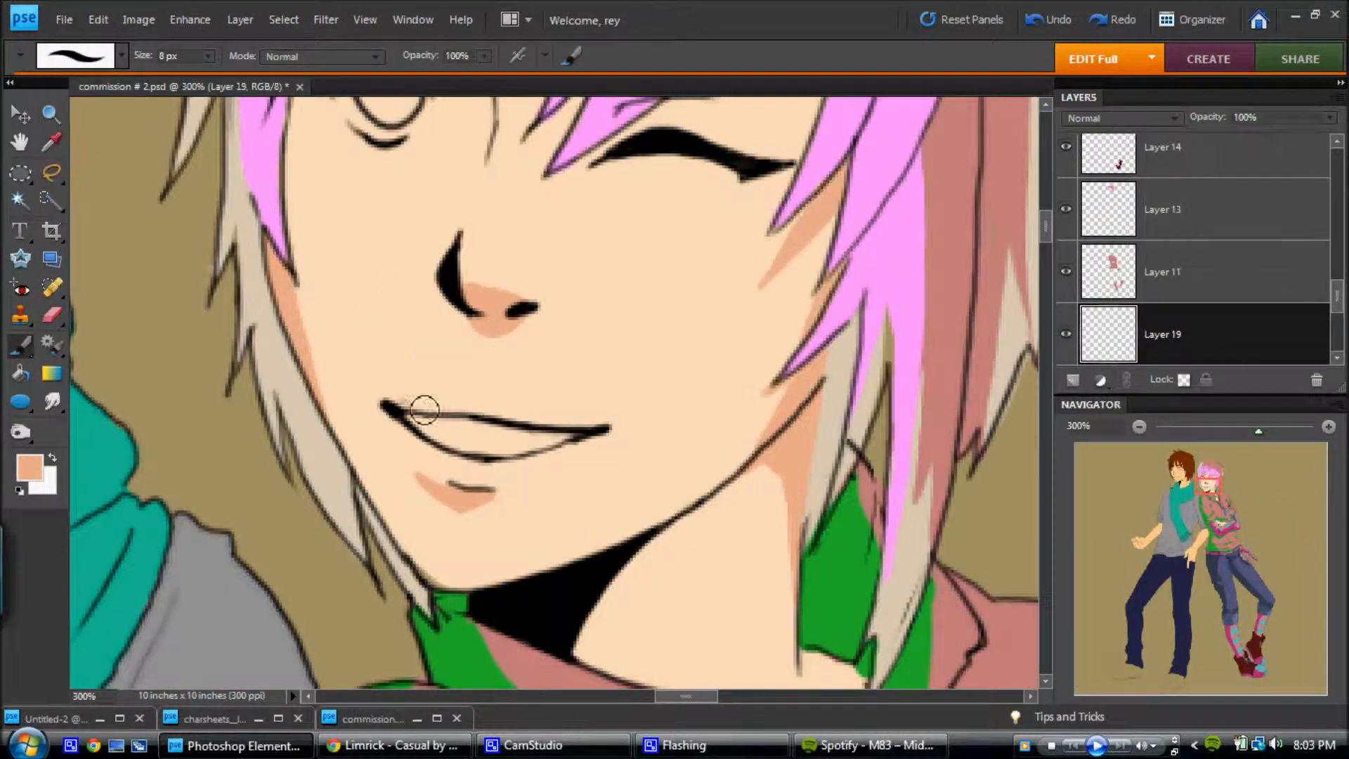
left_click(868, 744)
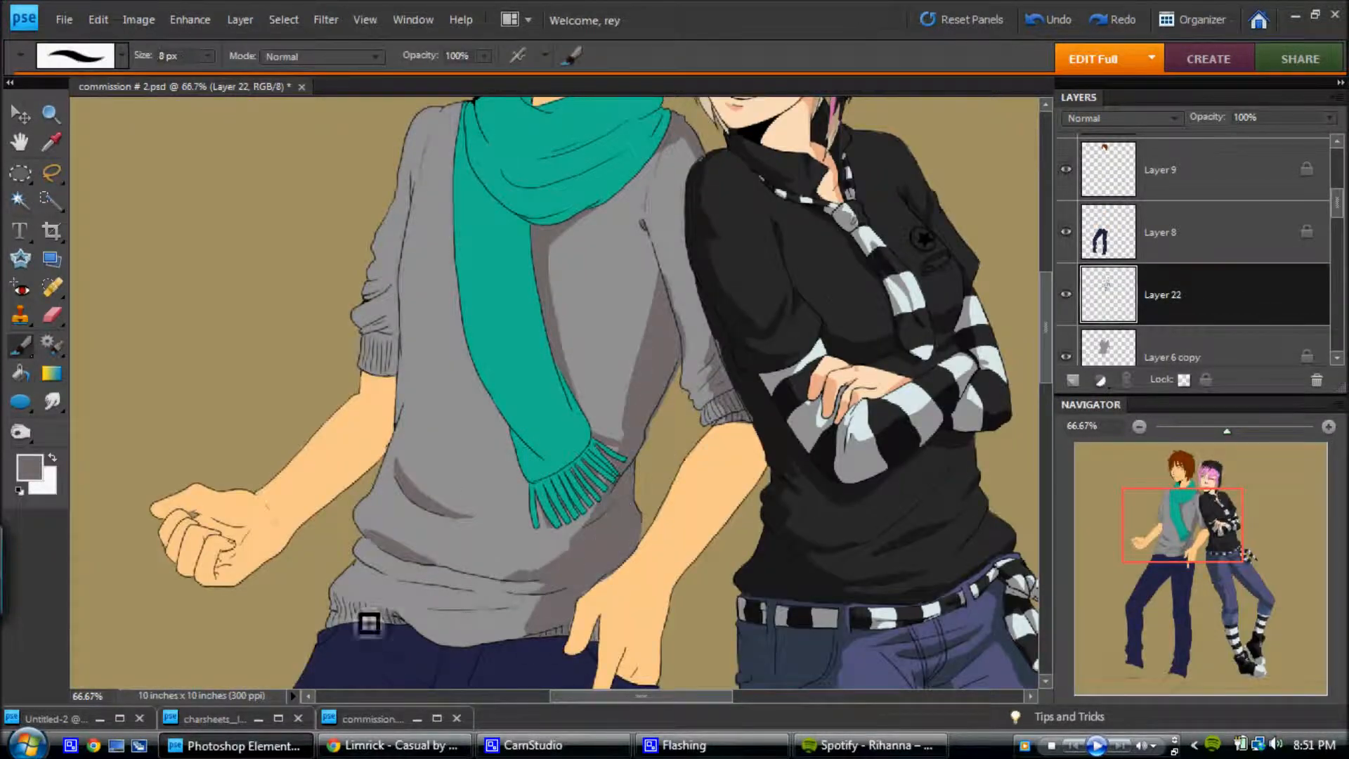
Paint the first character's shoes teal with pale cyan toe caps using a 30 px brush.
scroll("up", 3)
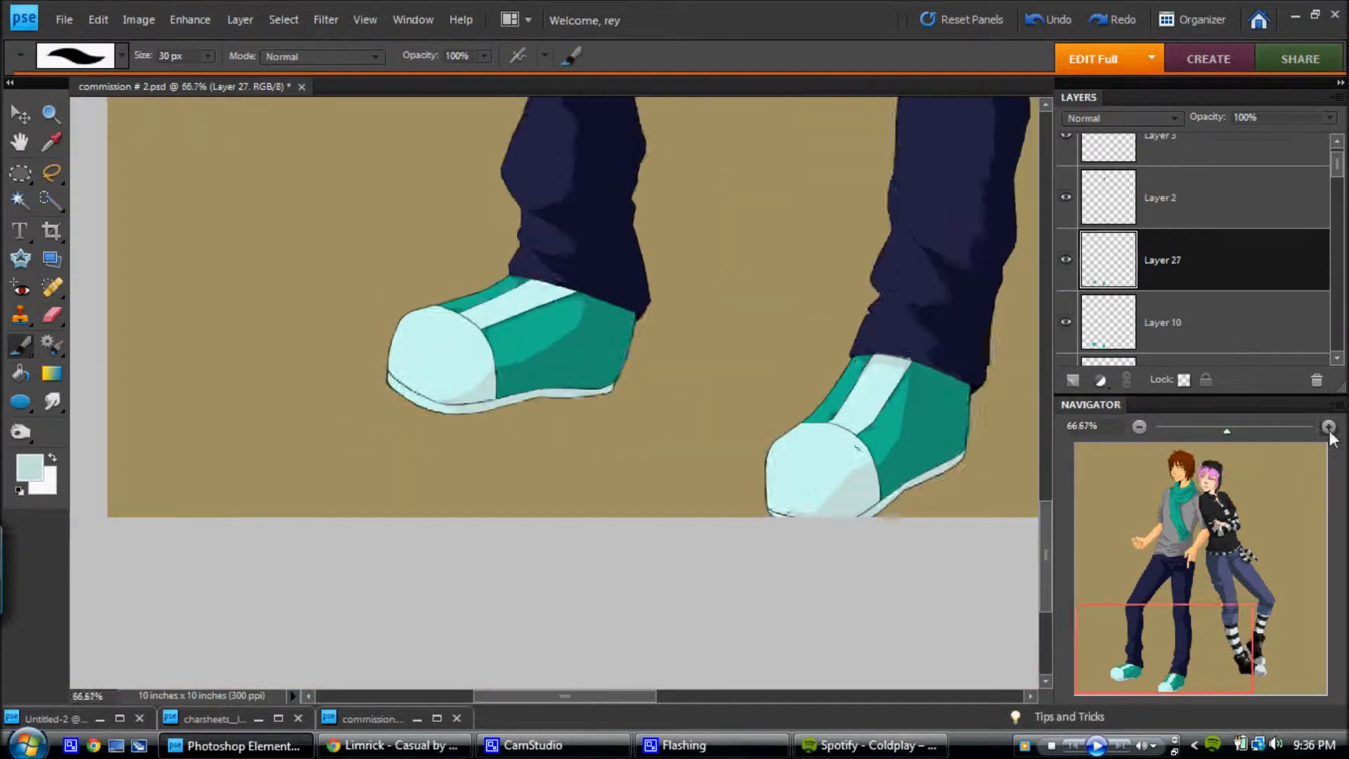
Switch to Chrome and open the Limrick Casual artwork page on DeviantArt.
left_click(392, 744)
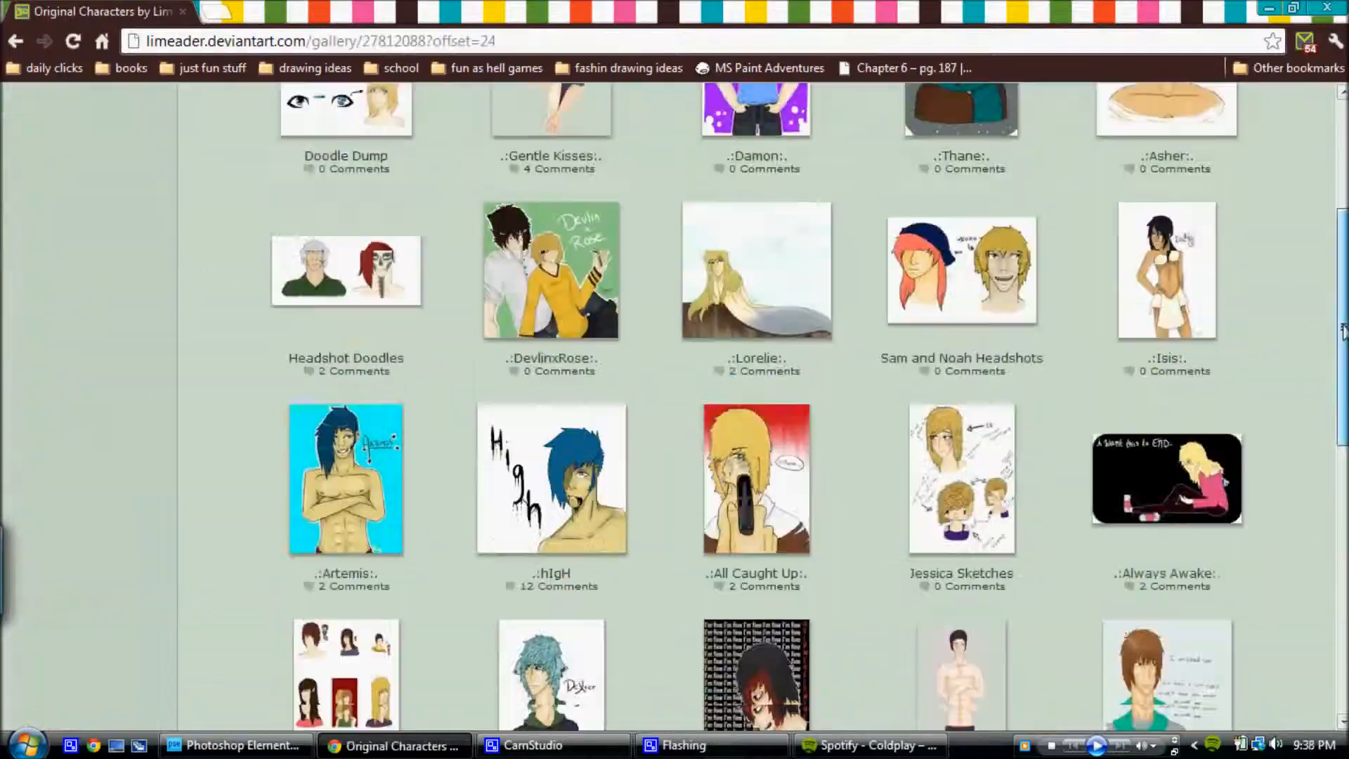
left_click(234, 745)
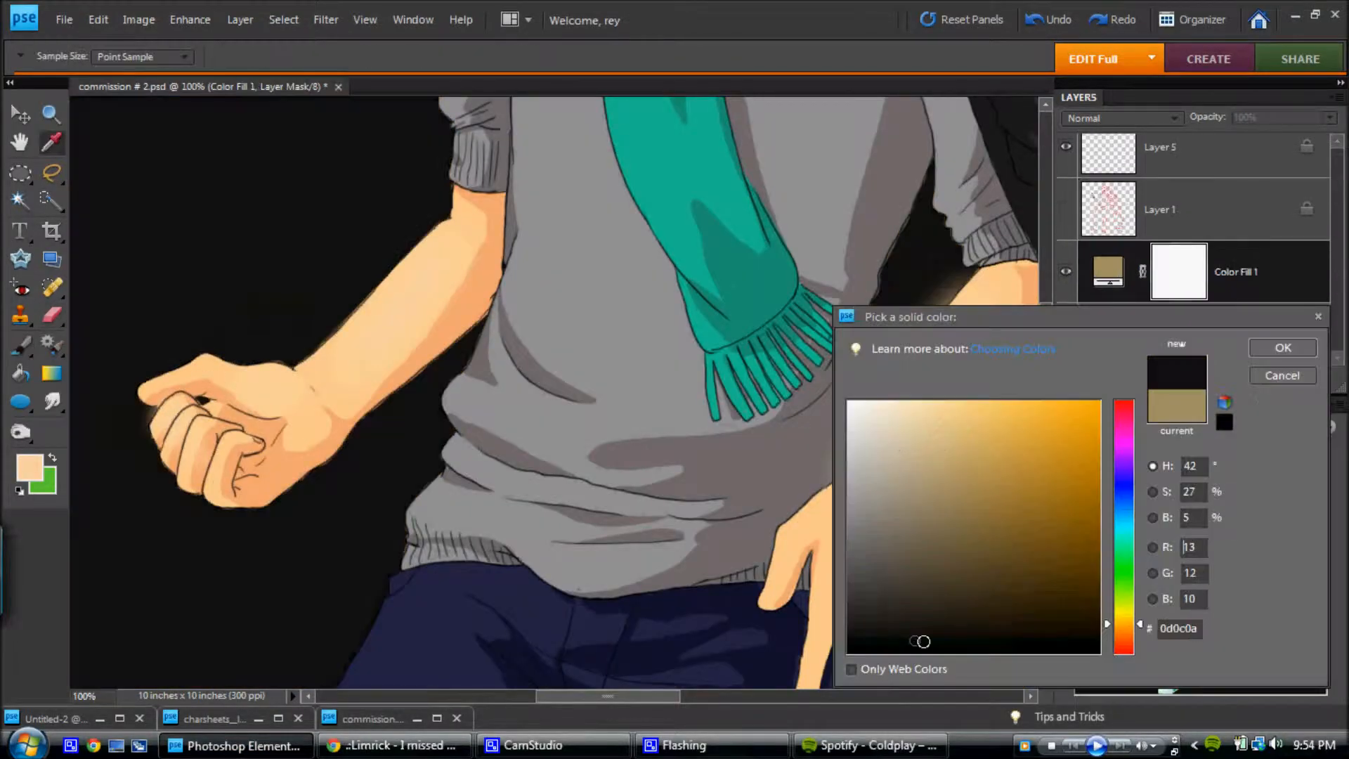
left_click(393, 744)
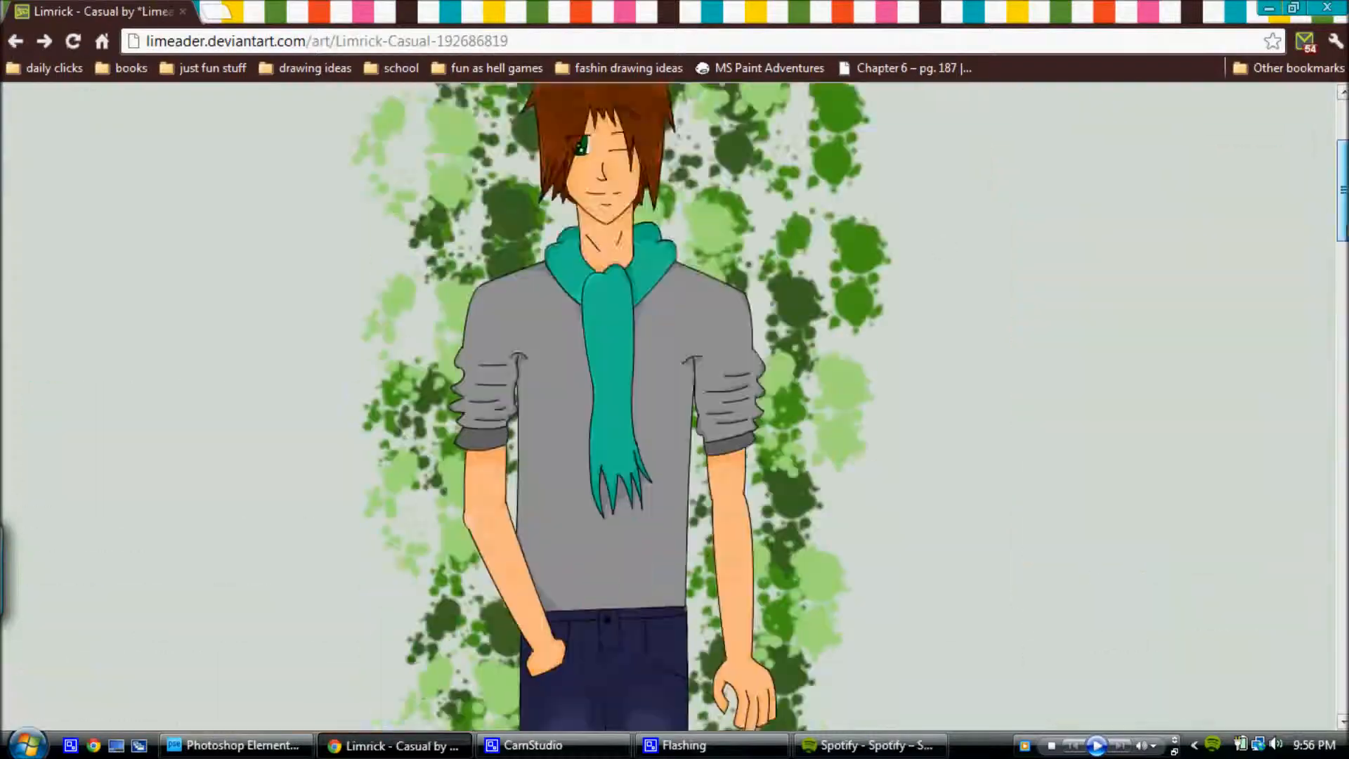